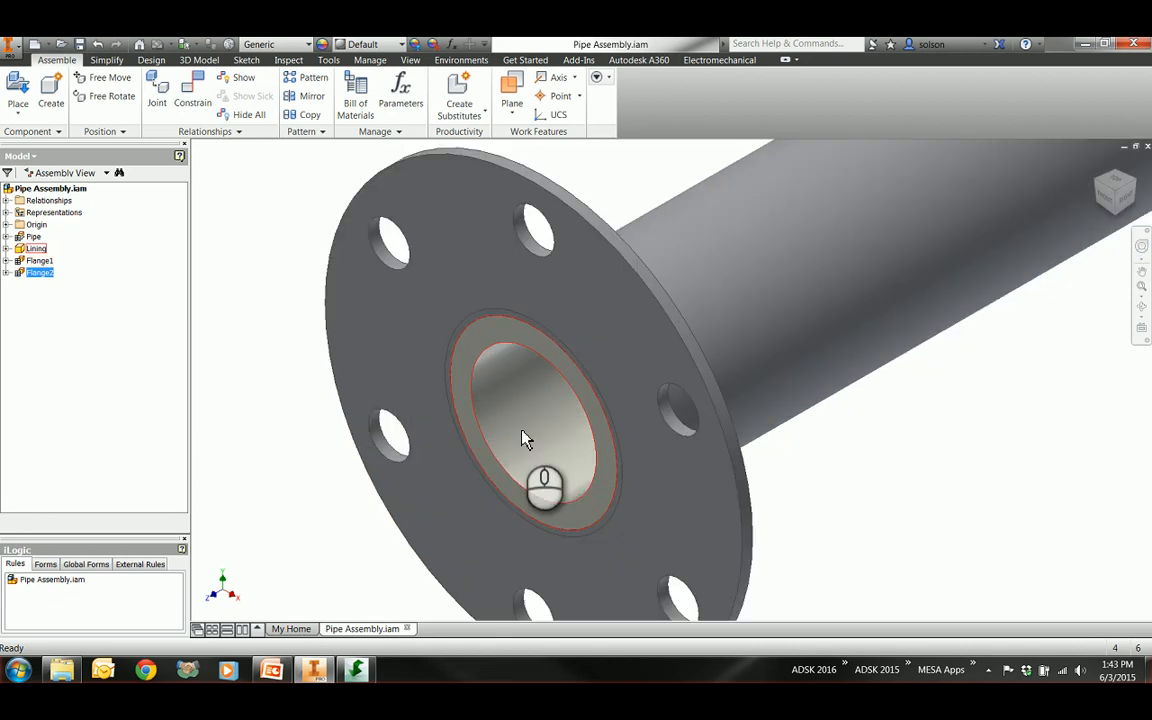
Step: Show the assembly's Parameters dialog with the PipePN part-number choices
click(400, 90)
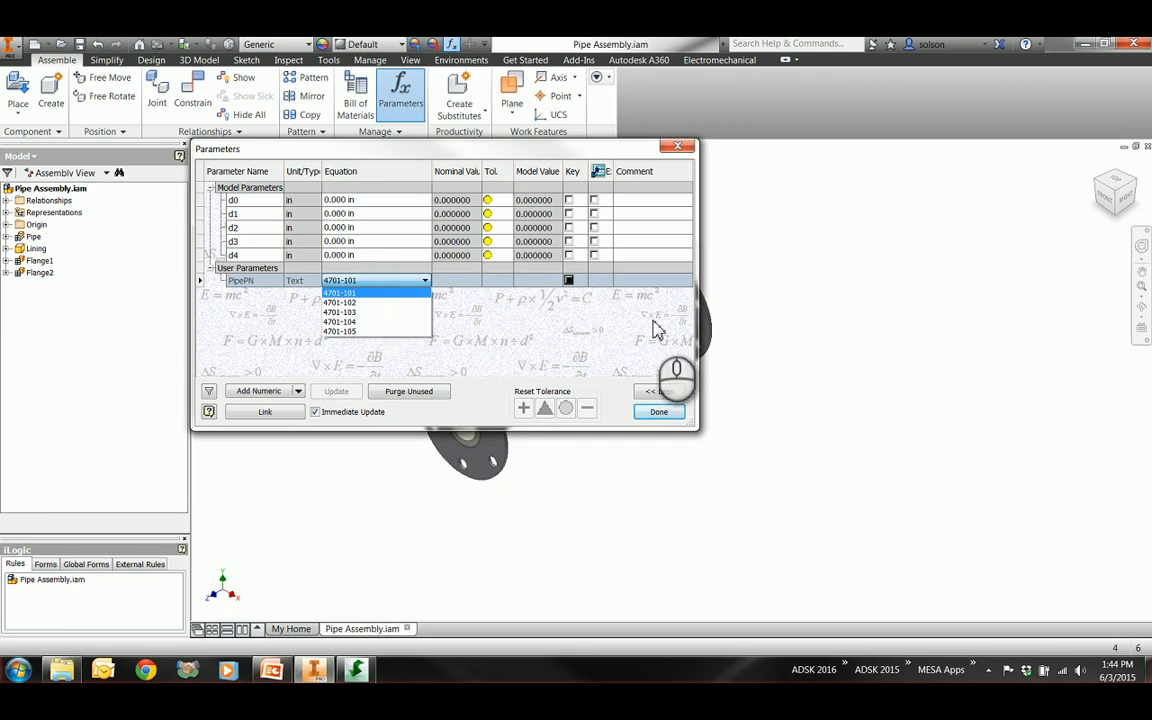
Step: Start a new iLogic rule named Configure with an iPart.ChangeRow line for "Pipe"
click(658, 412)
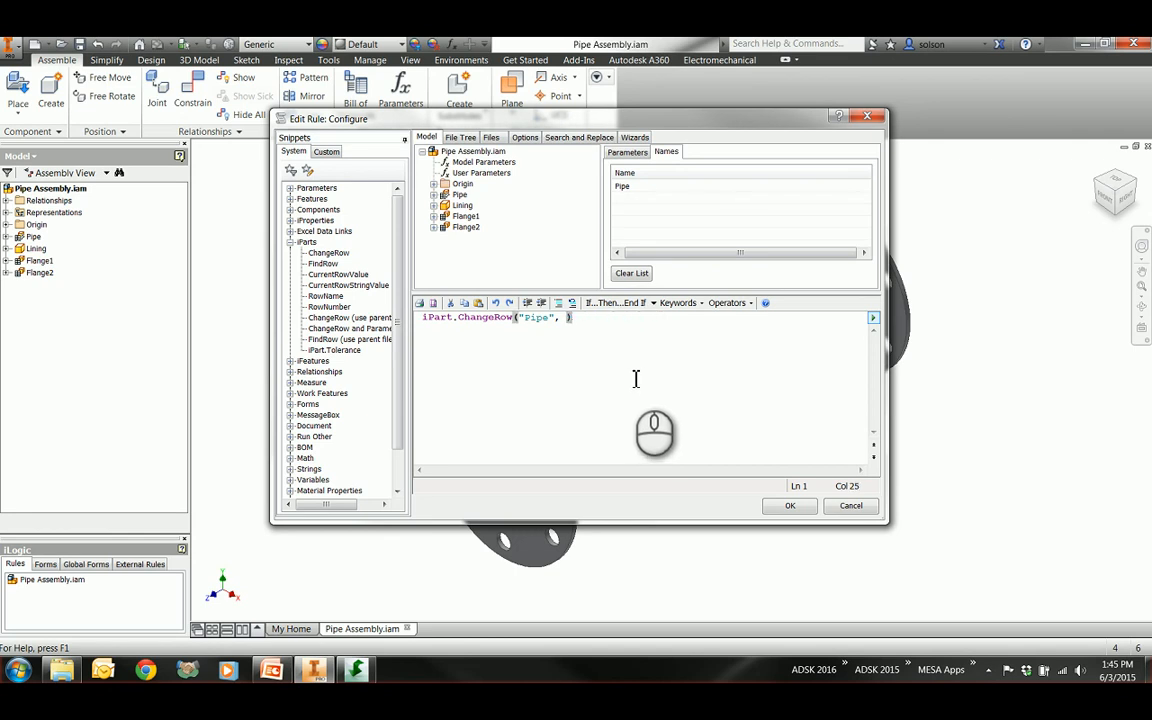
Step: Complete the line as iPart.ChangeRow("Pipe", PipePN) using the listed user parameter
click(628, 152)
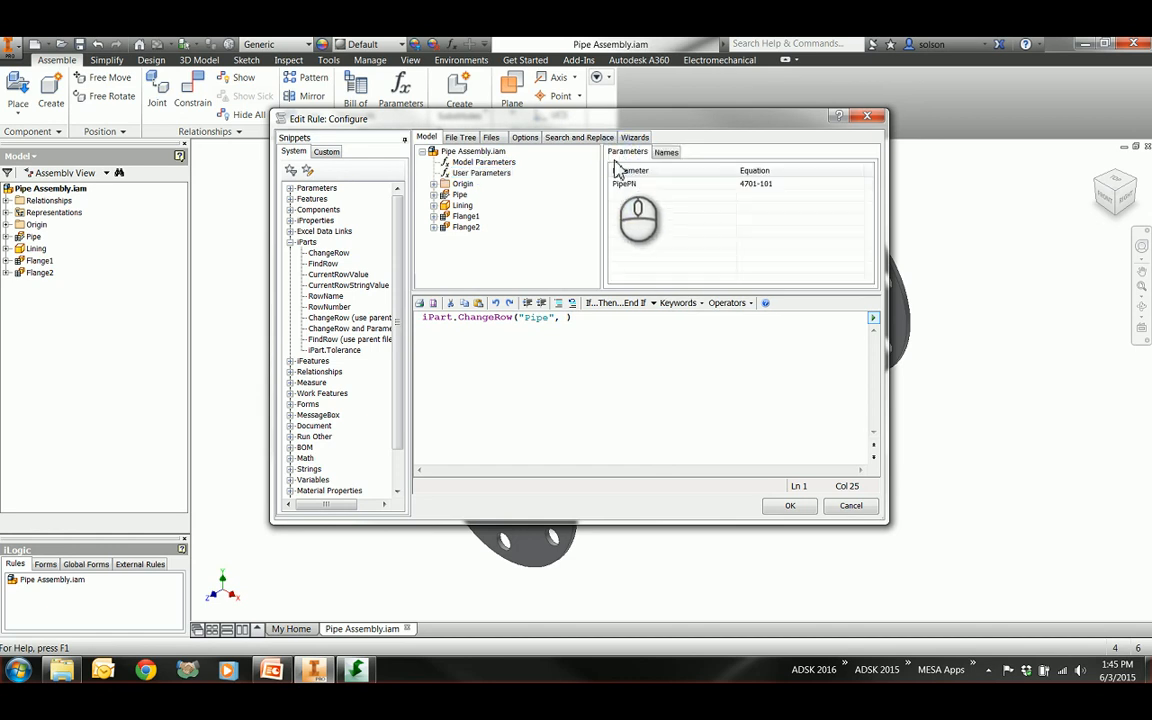
text(PipePN)
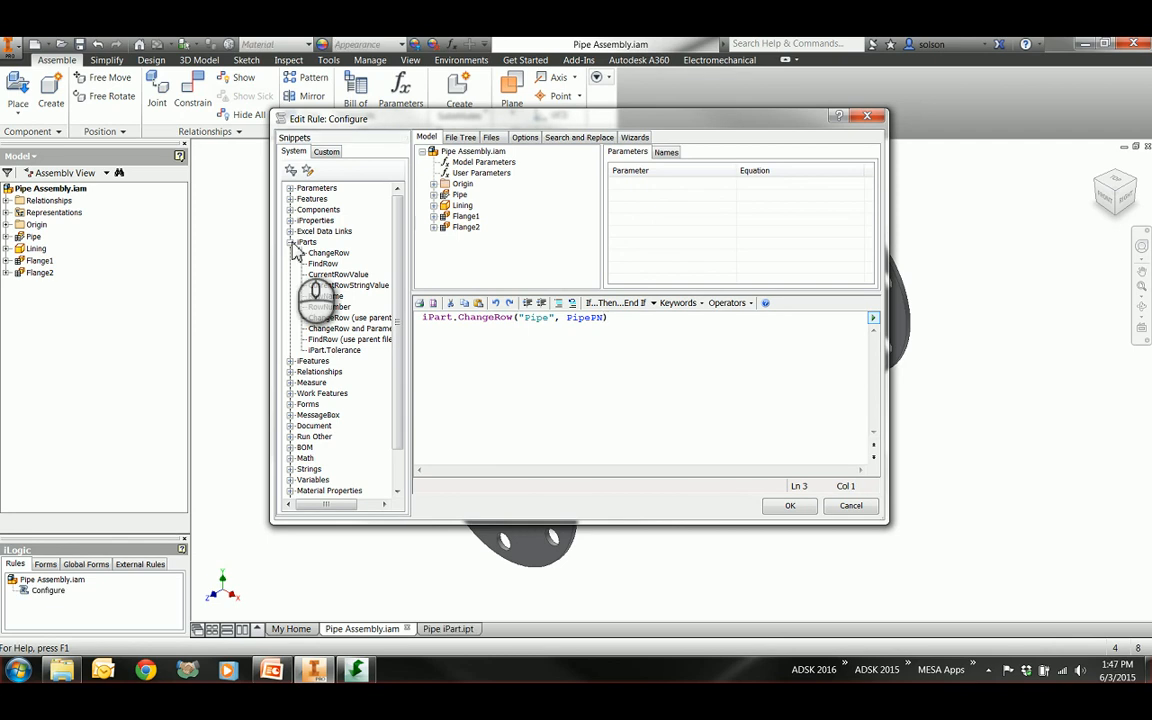
mouse_move(336, 274)
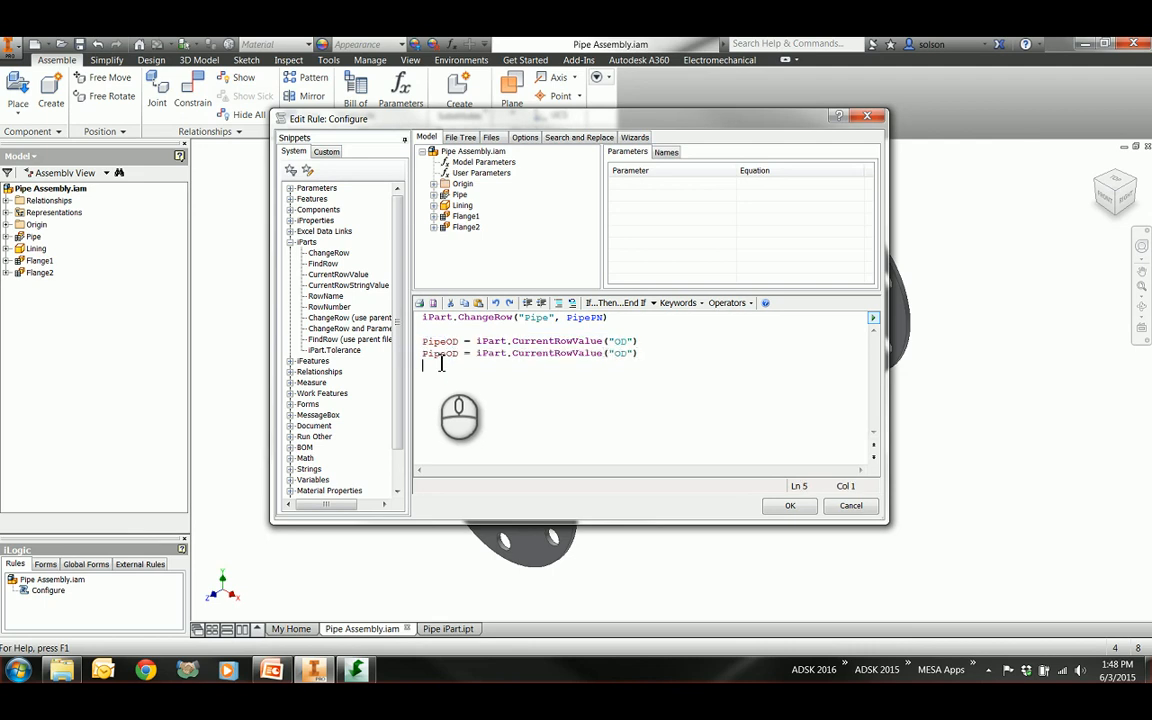
Step: Read PipeOD, PipeID and Length from the current pipe row via iPart.CurrentRowValue
text(PipeOD = iPart.CurrentRowValue("OD"))
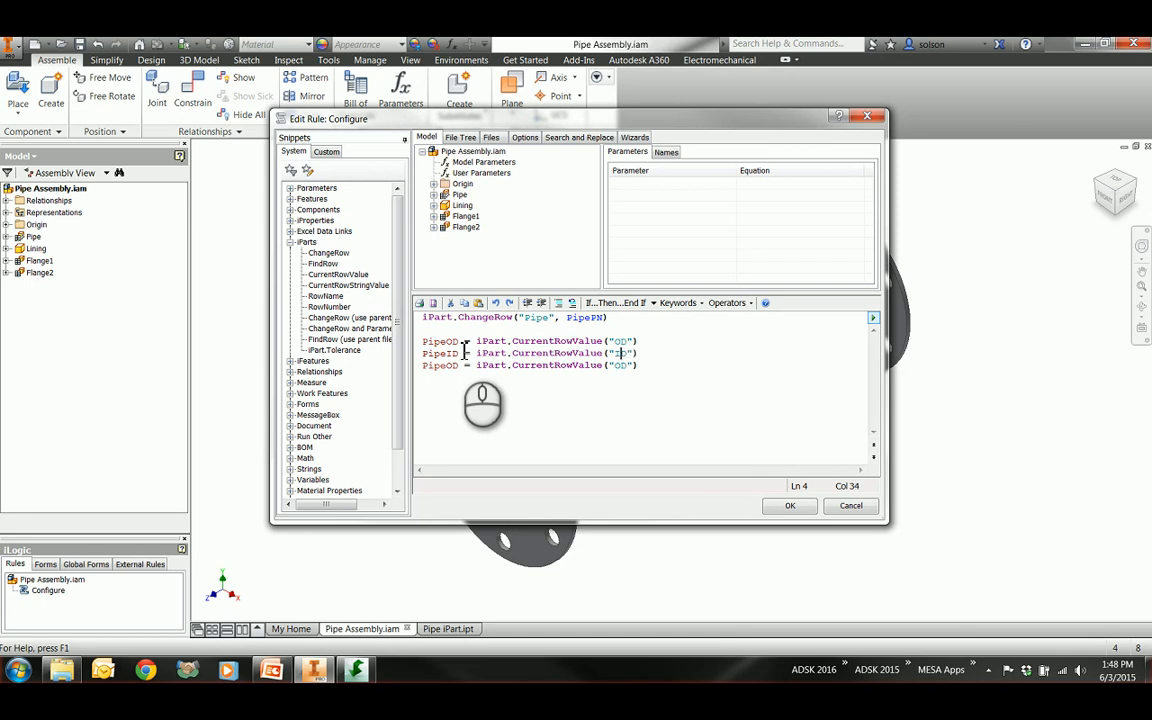
text(ID)
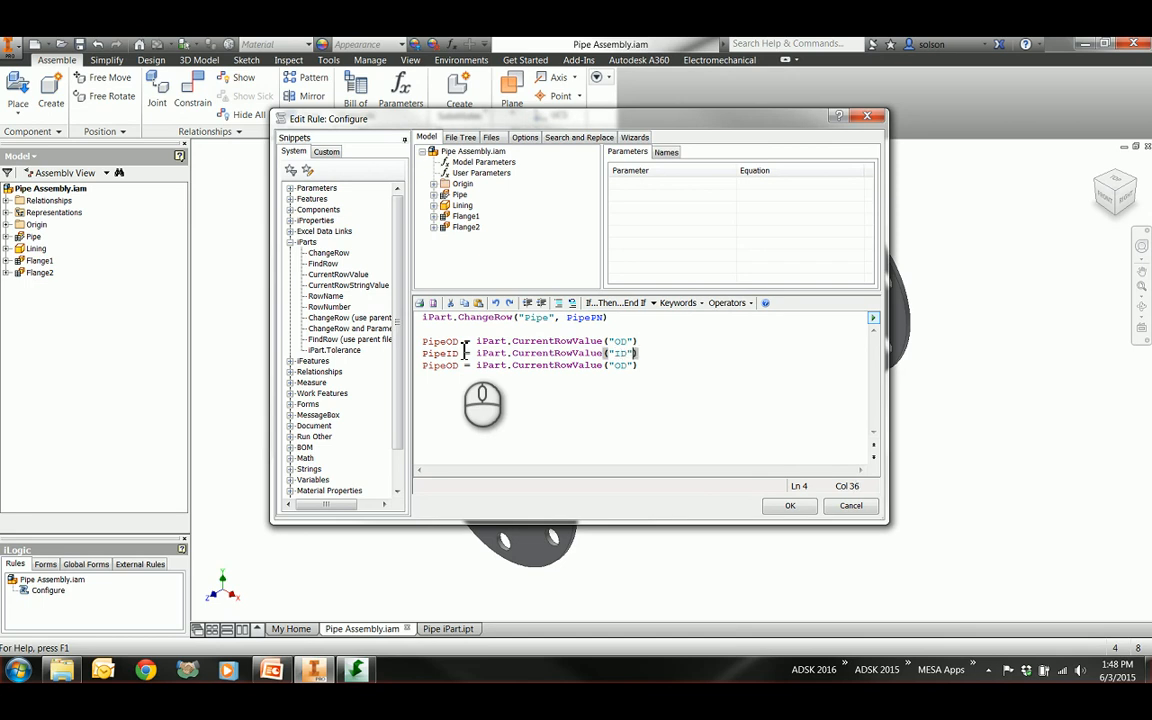
click(458, 364)
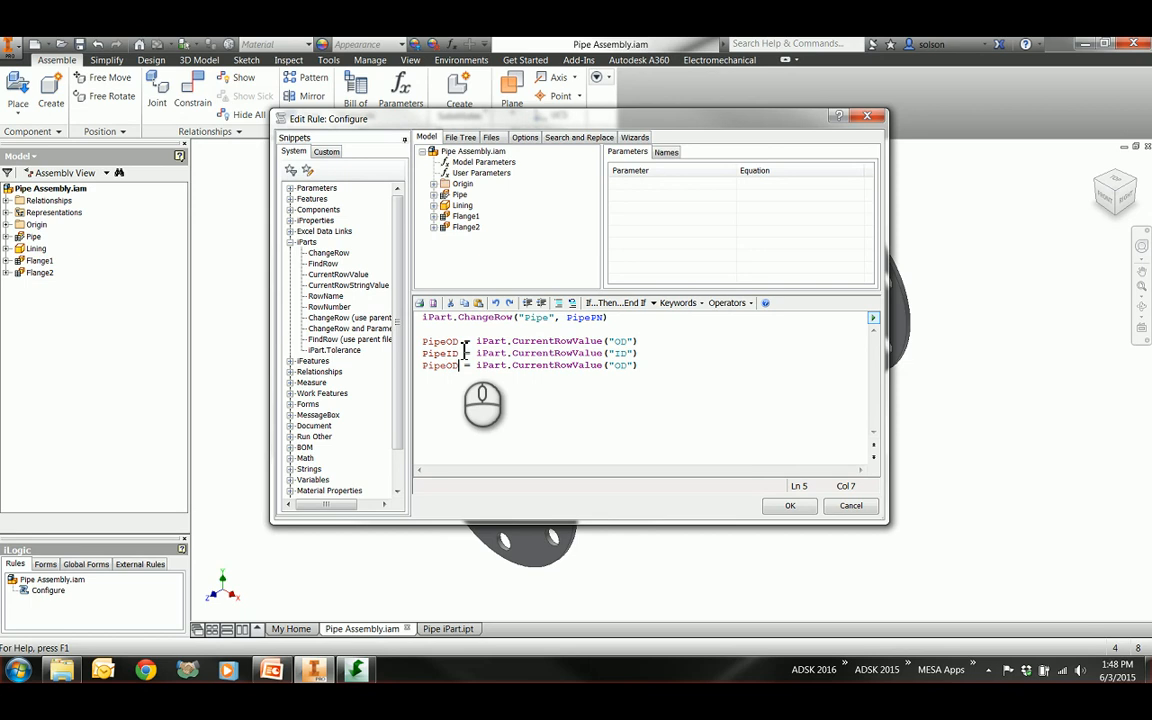
text(Length = iPart.CurrentRowValue(")
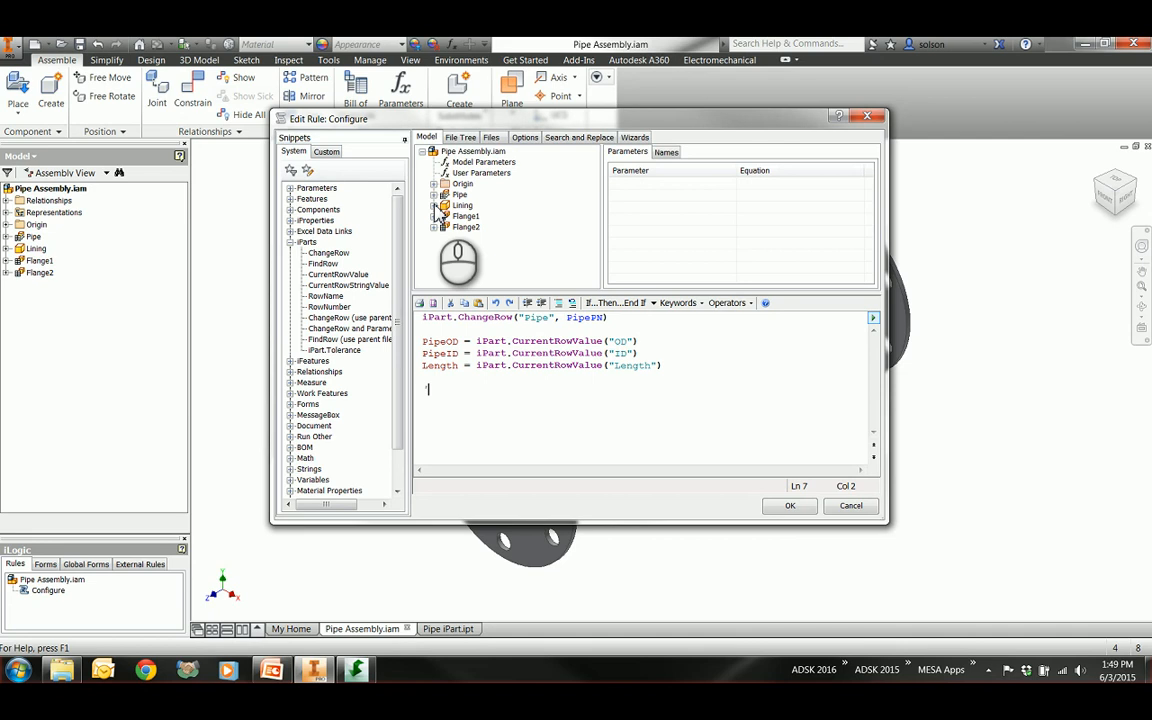
Step: Under a 'Lining comment, drive Parameter("Lining", "PipeID") = PipeID and its Length likewise
text('Lining)
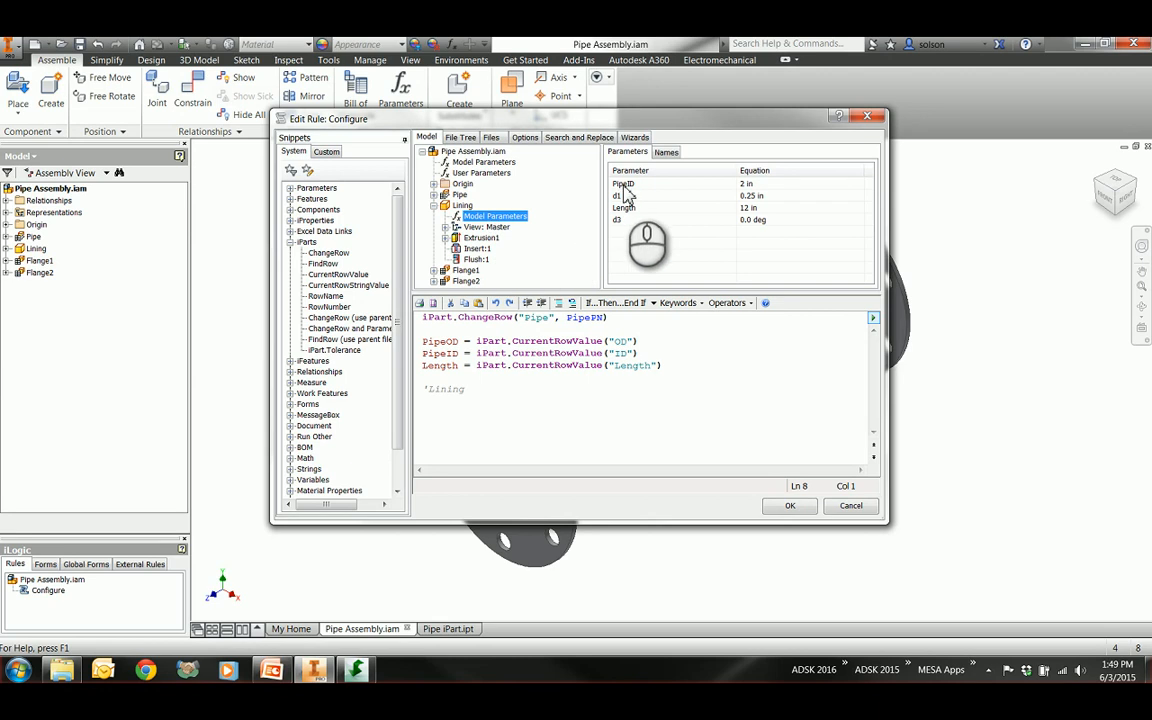
text(Parameter("Lining", "PipeID"))
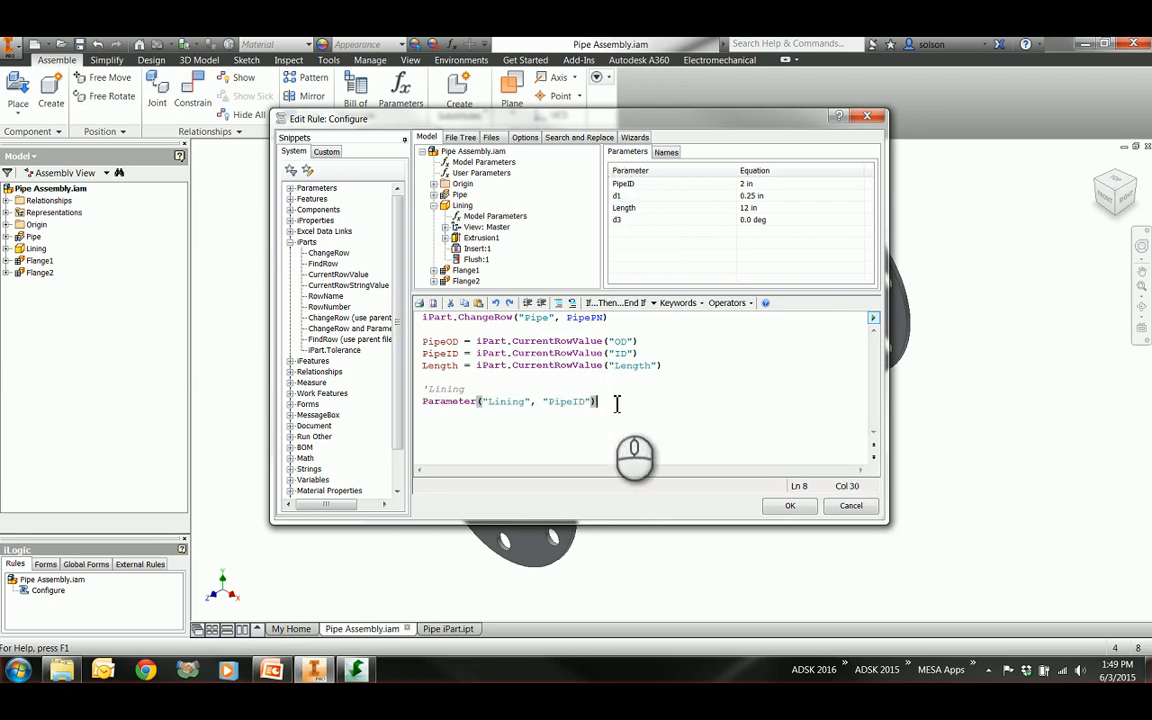
text(=)
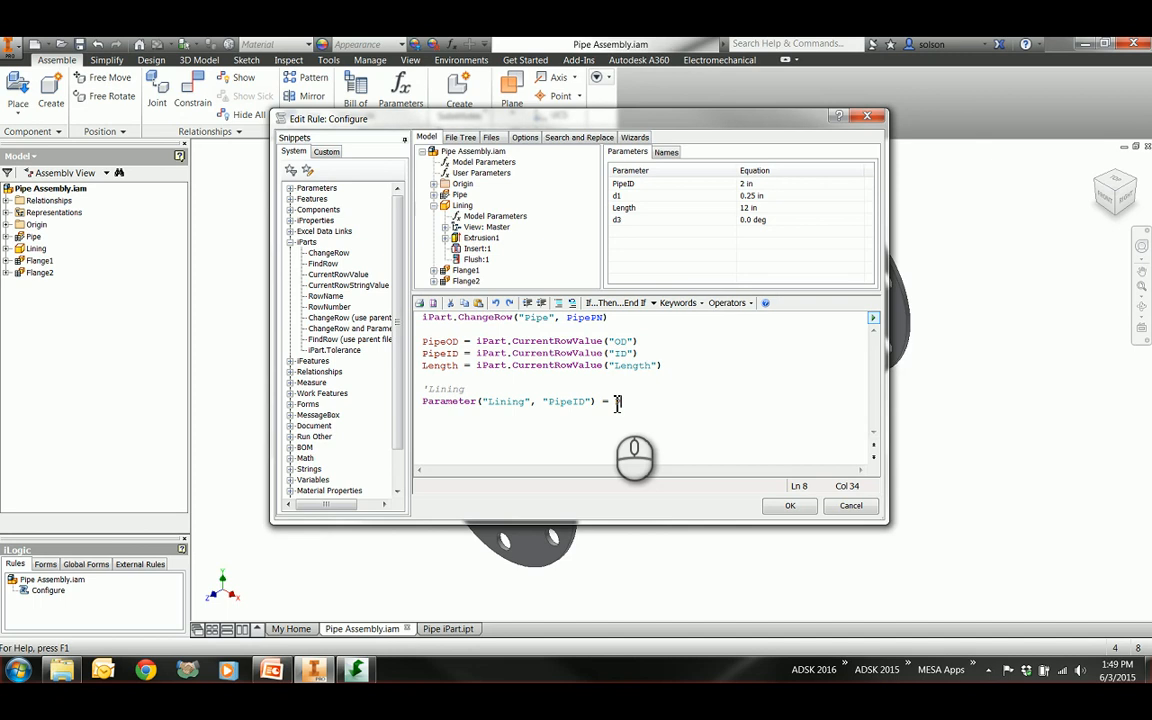
text(PipeID)
click(644, 414)
text(Parameter("Lining", "Length") = Length)
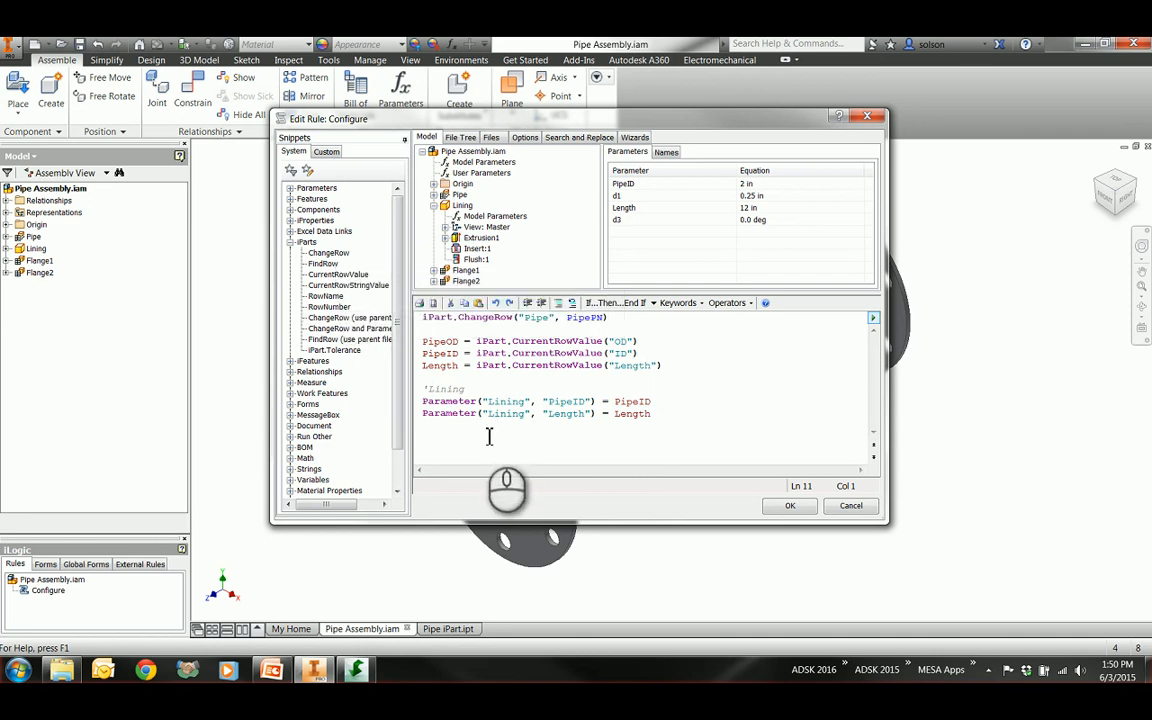
Step: Under a 'Flanges comment, add i = iPart.FindRow lines for Flange1 and Flange2 matching PipeOD
text(Flanges)
text(i = iPart.FindRow("Flange2", "PipeOD", "=", PipeOD))
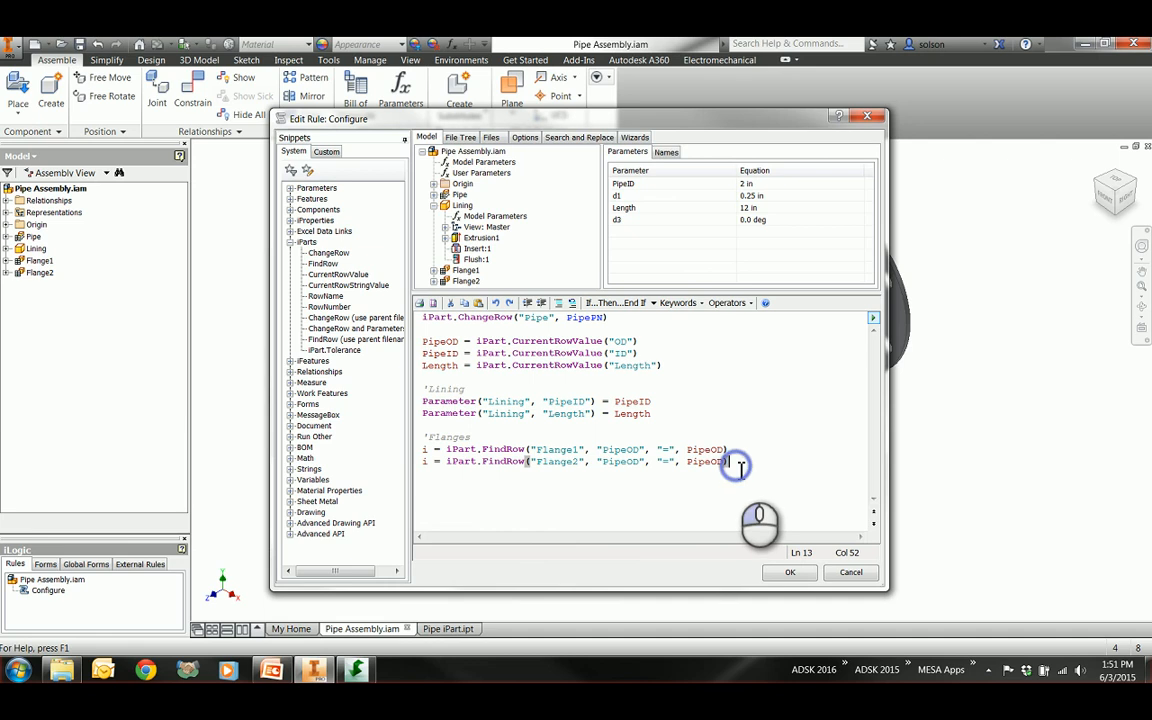
key(enter)
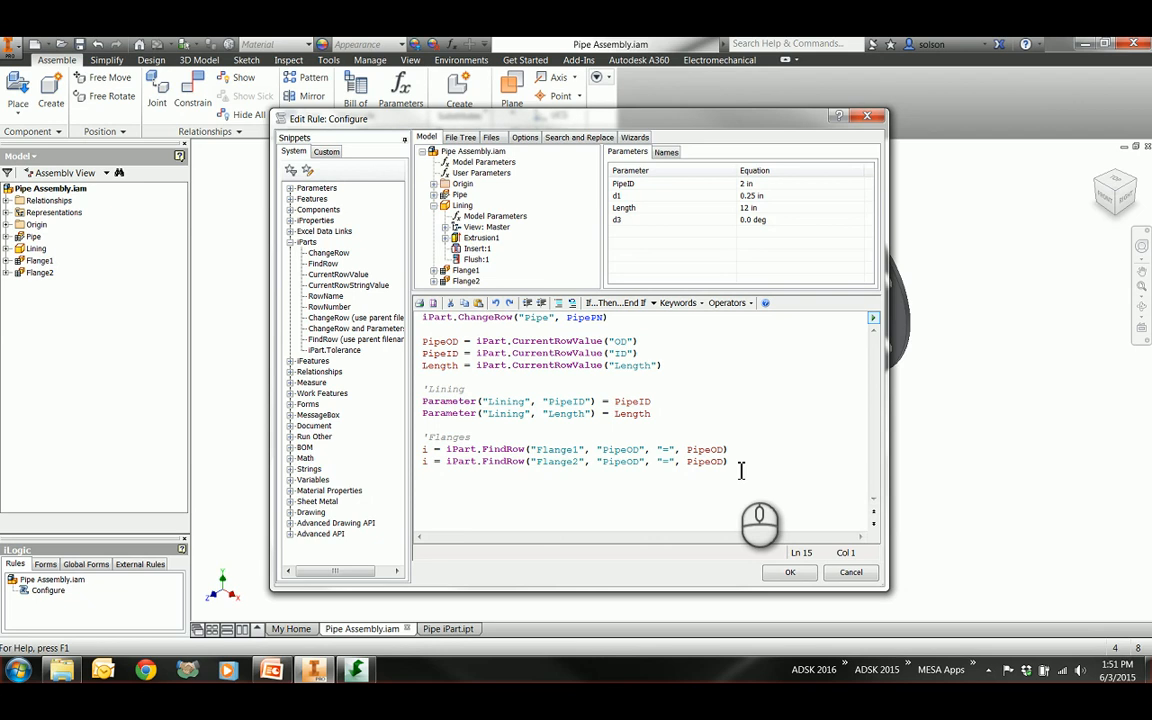
Step: Add If i = -1 Then showing MessageBox "Cannot find the needed flange." with a title, closed by End If
text(If i = -1 Then)
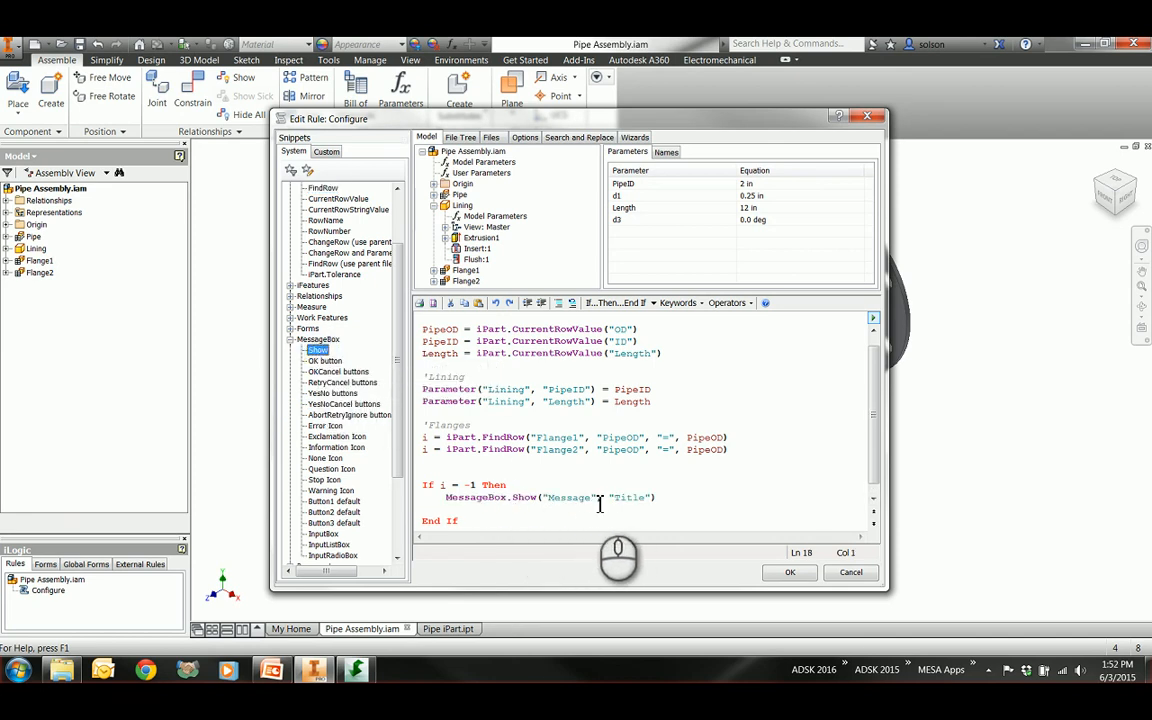
text(Cannot find the needed flange.)
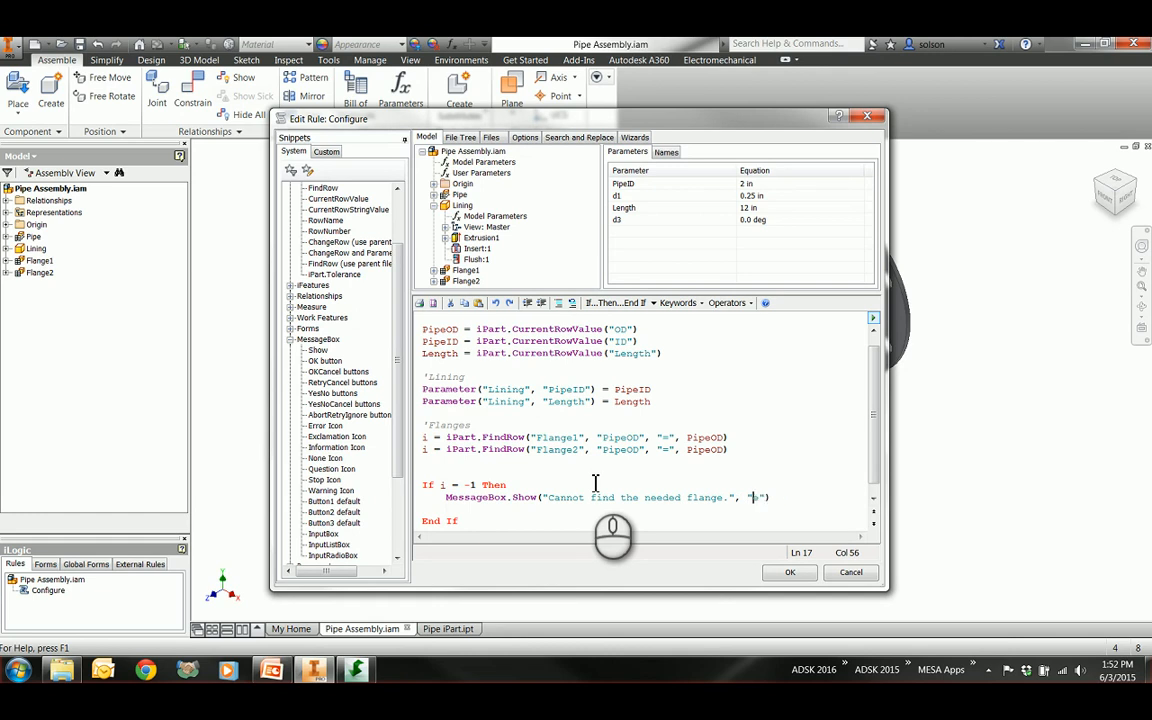
text("R")
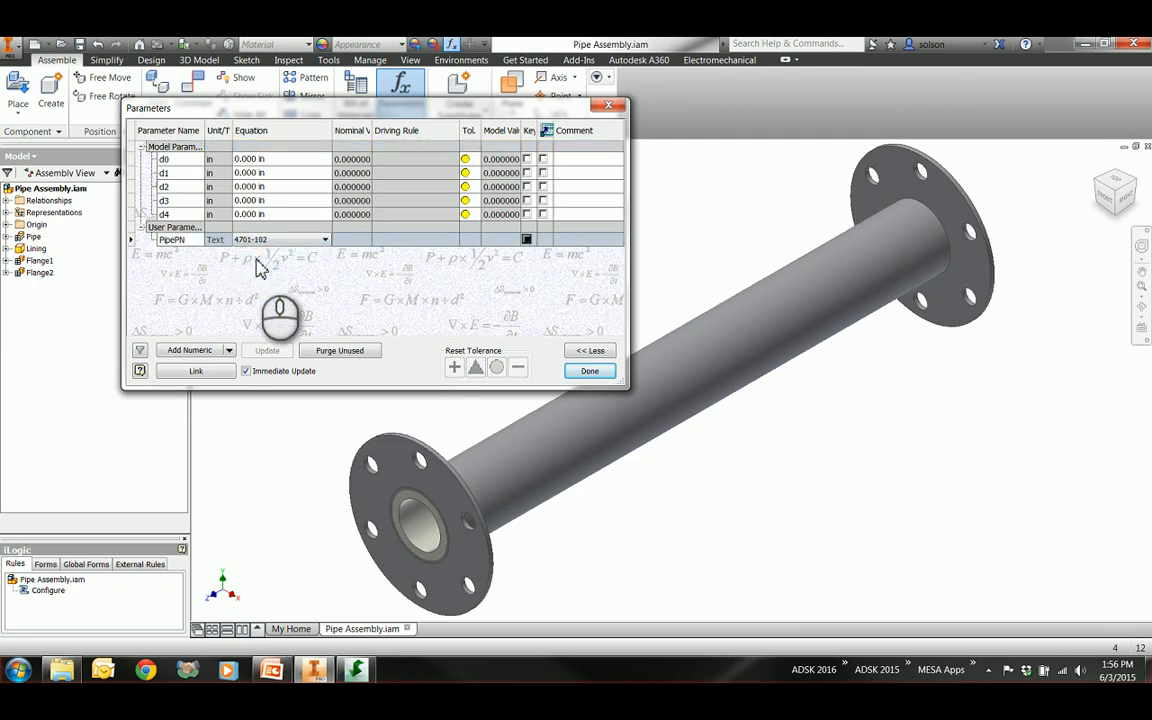
Step: Pick a different PipePN part number so the assembly rebuilds with a wider, shorter pipe and flanges
click(324, 240)
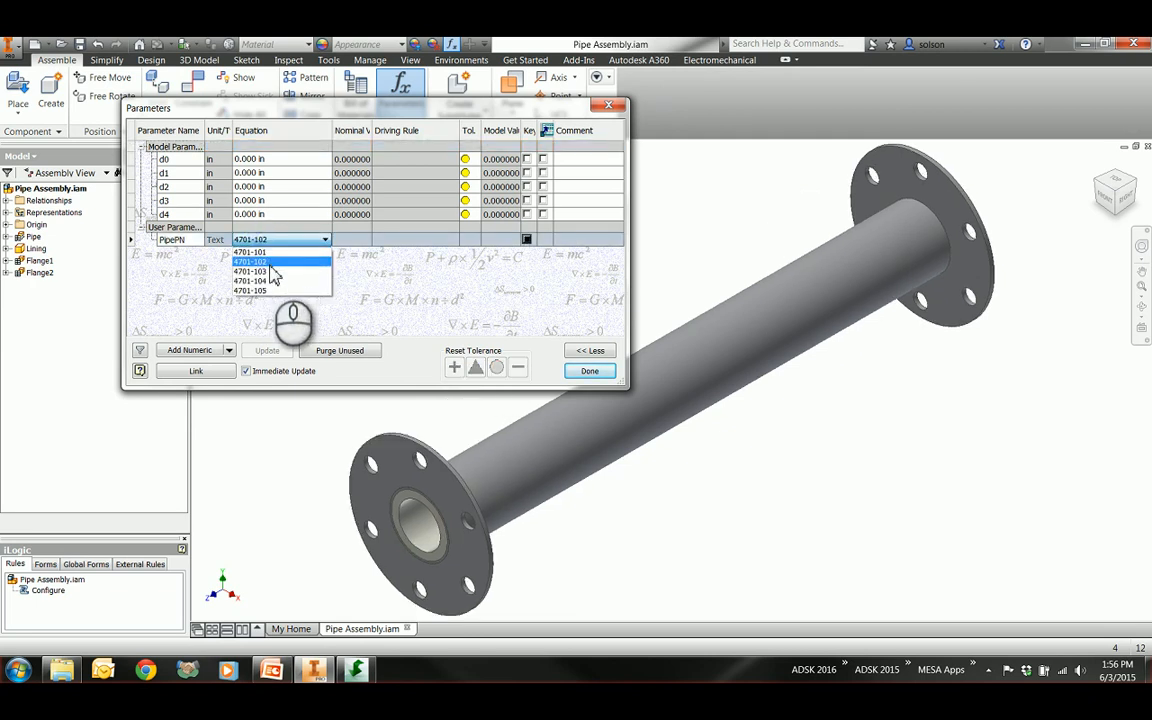
click(250, 252)
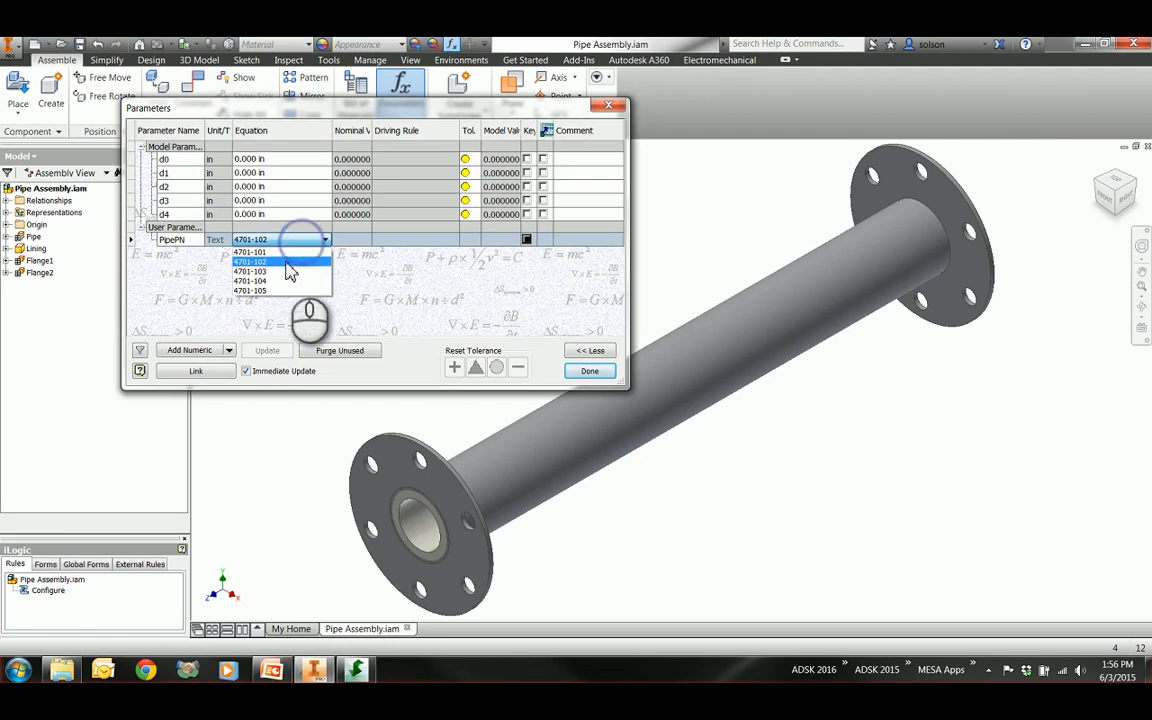
click(588, 370)
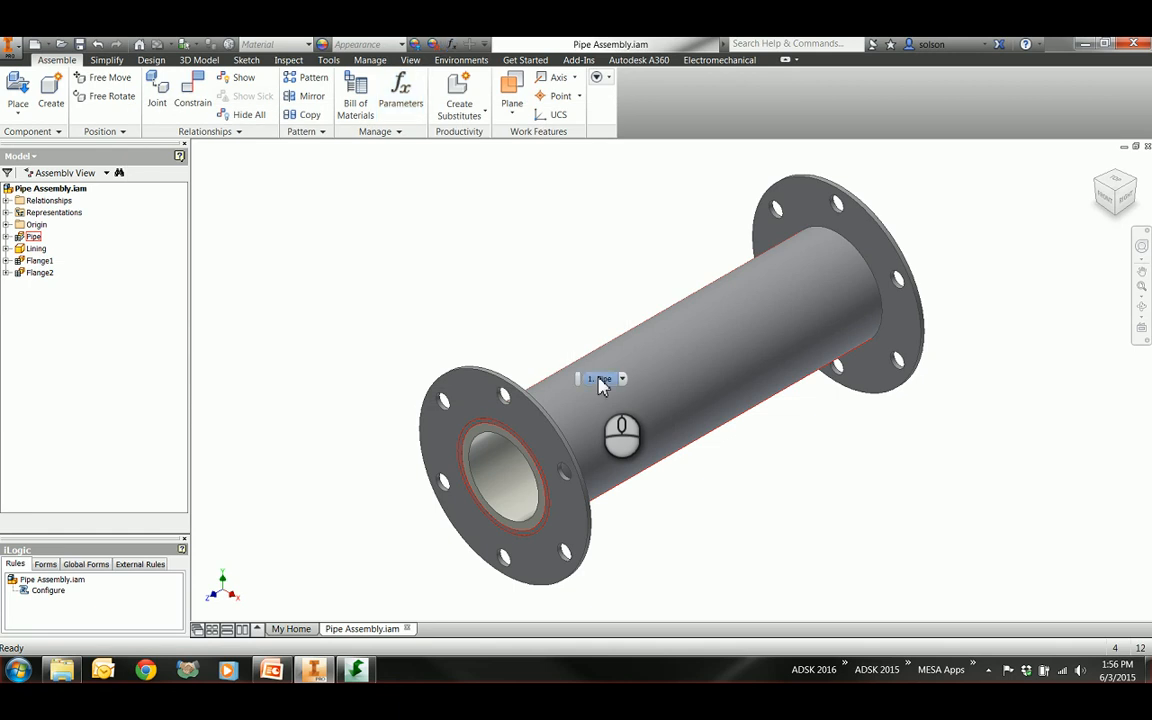